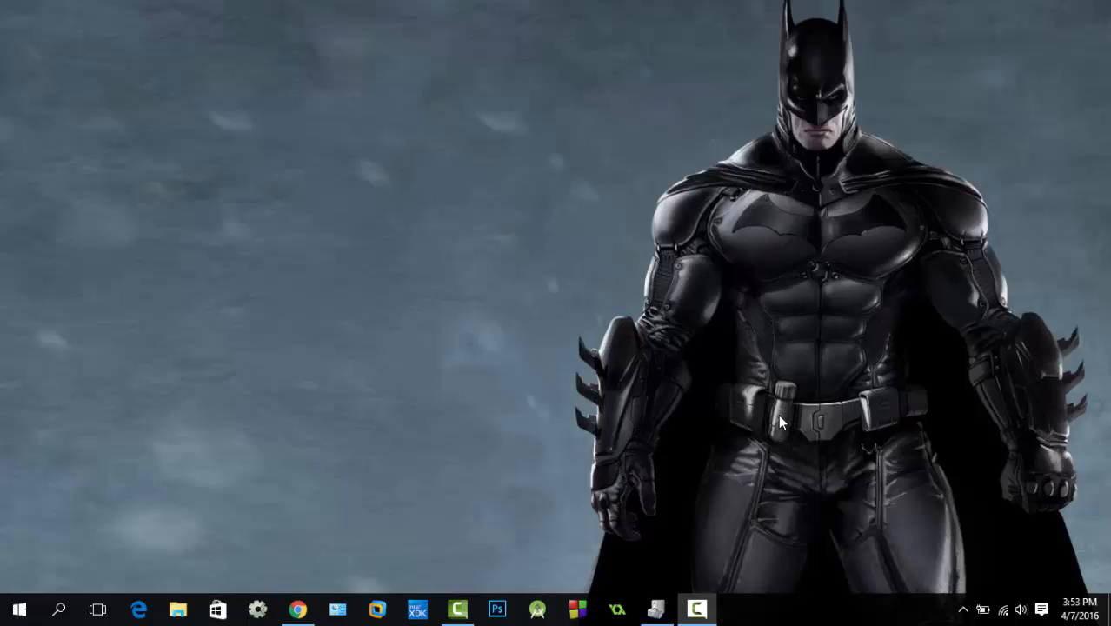
mouse_move(743, 302)
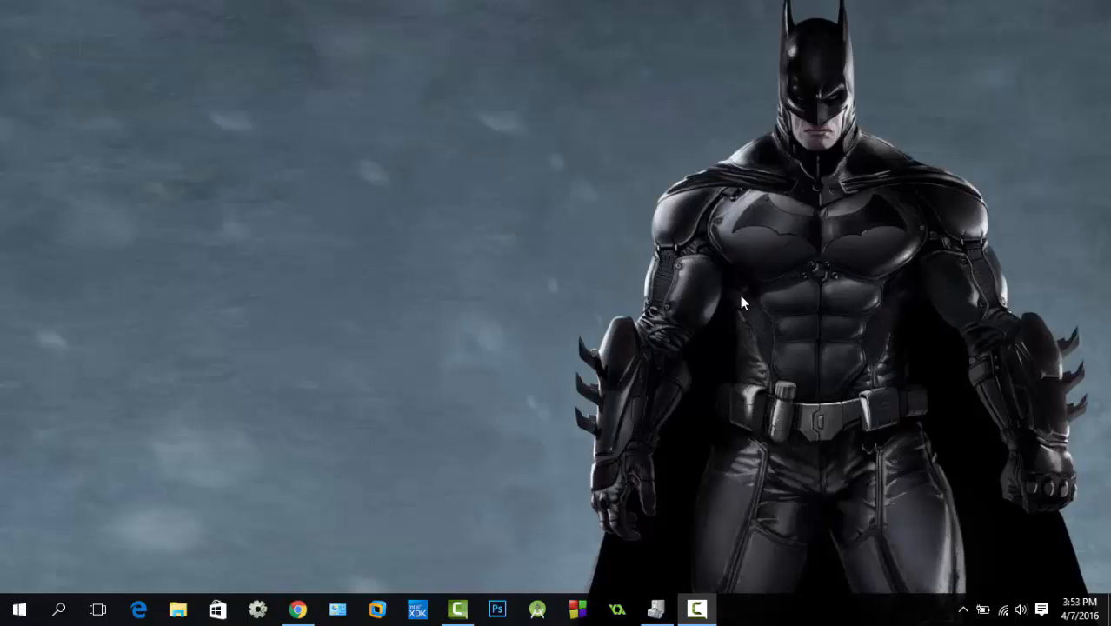
mouse_move(923, 339)
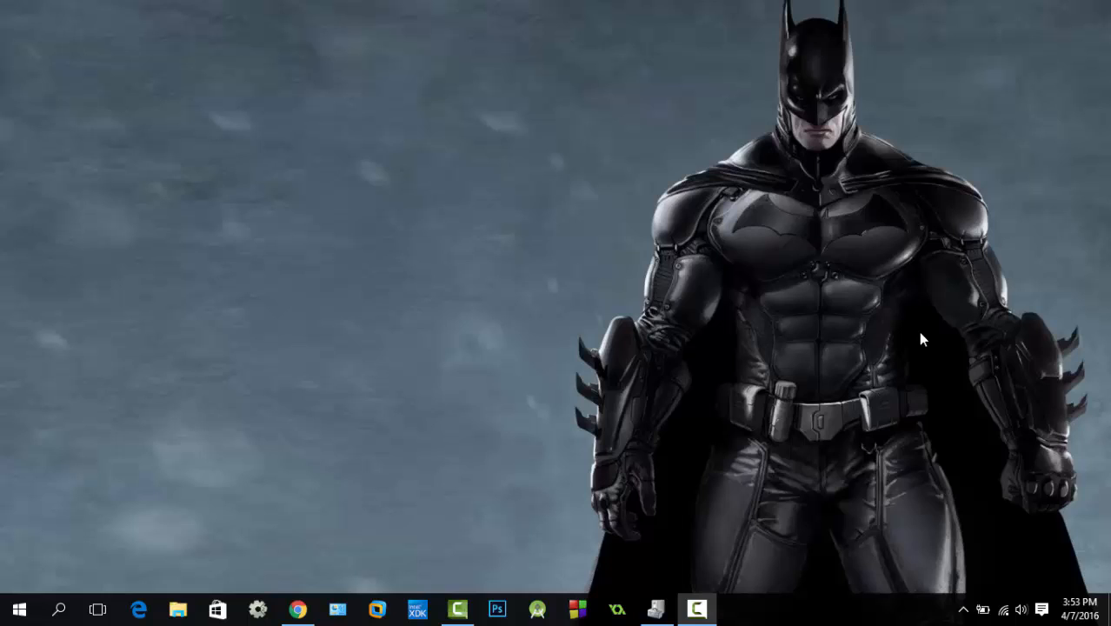
mouse_move(1008, 608)
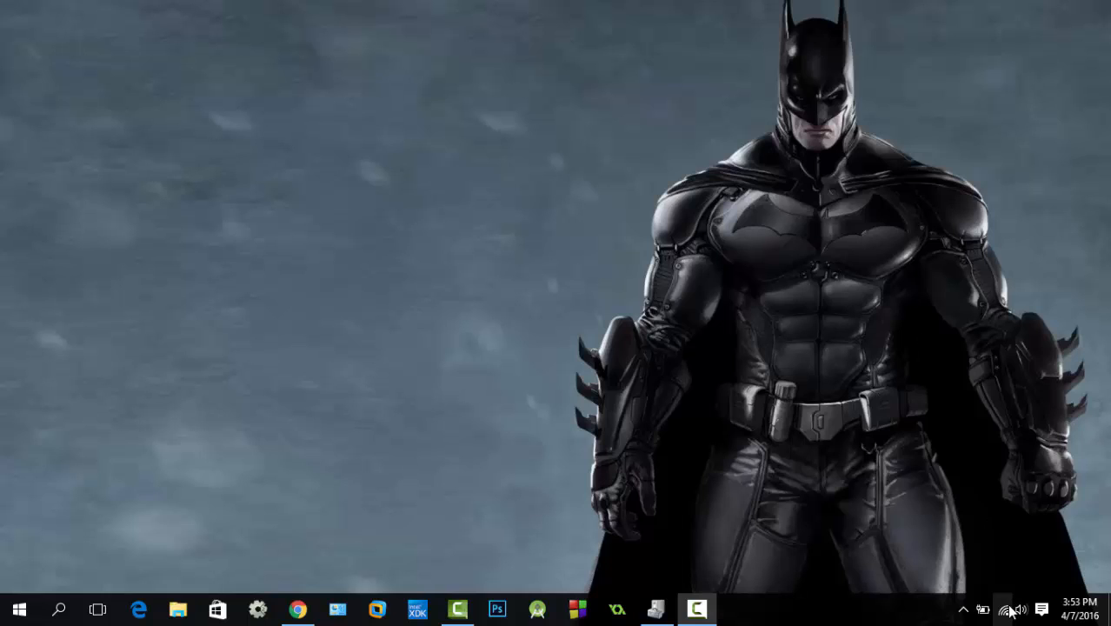
Step: Bring up the taskbar network icon's menu offering the Network and Sharing Center
right_click(1009, 609)
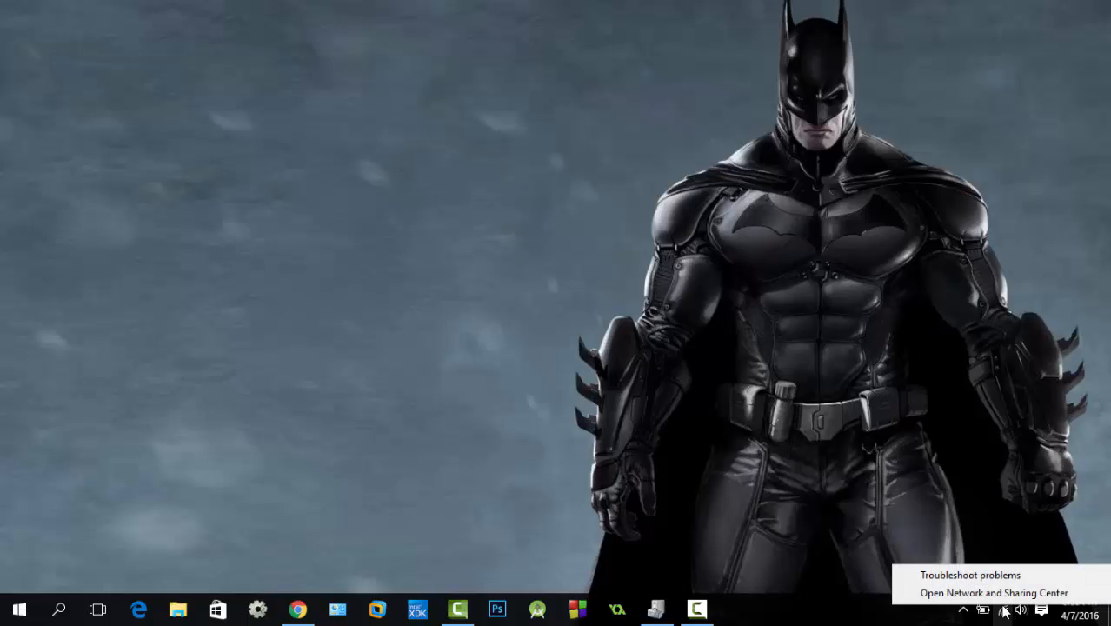
mouse_move(993, 593)
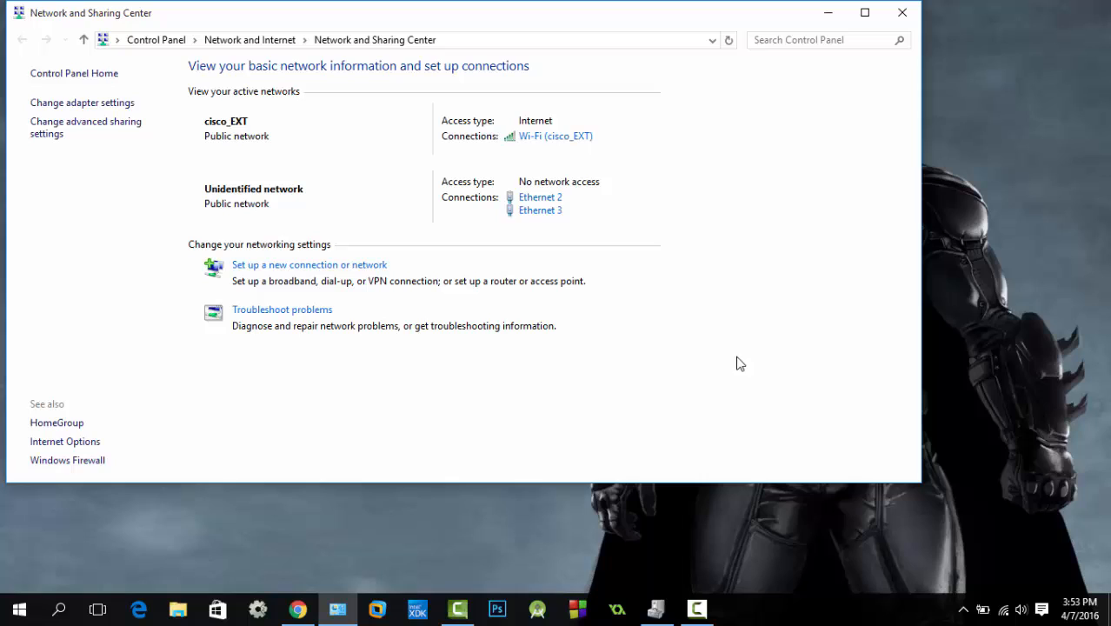
mouse_move(484, 125)
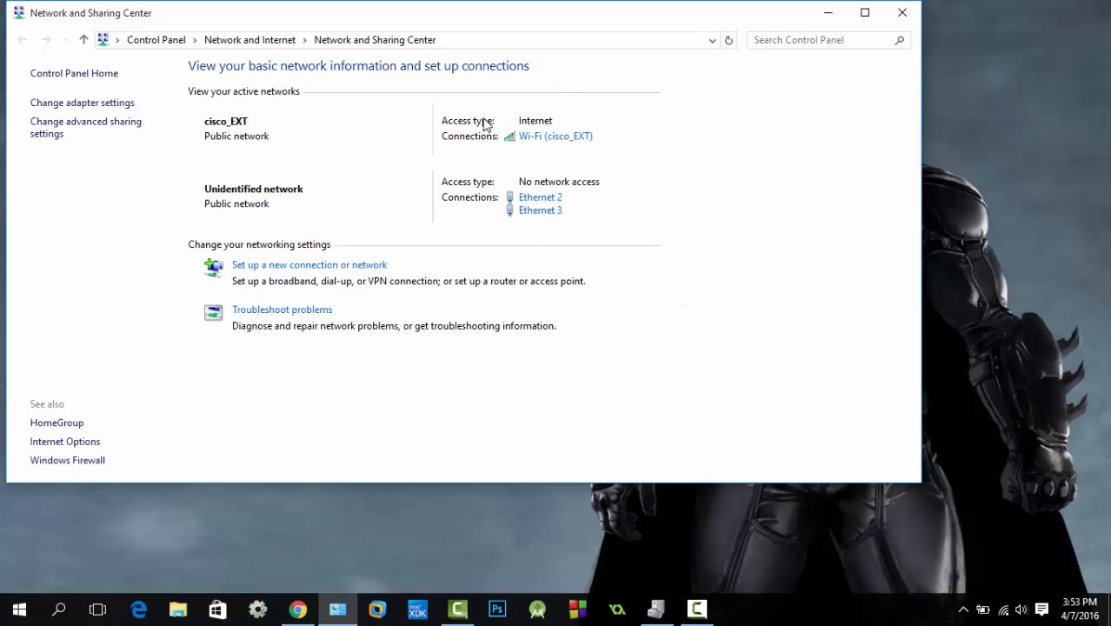
mouse_move(548, 151)
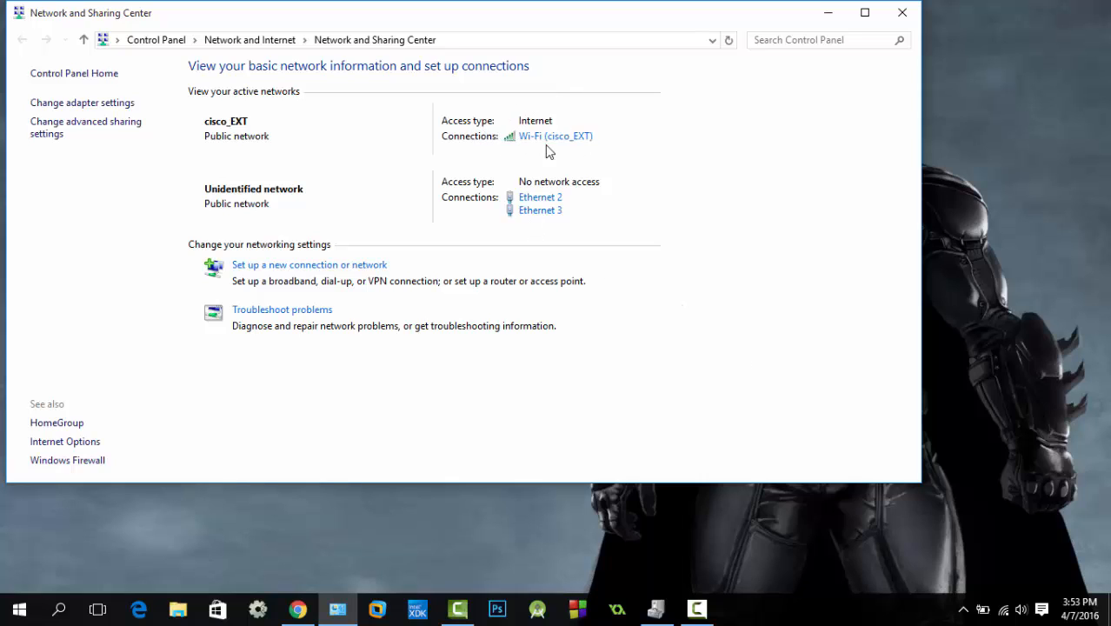
mouse_move(544, 141)
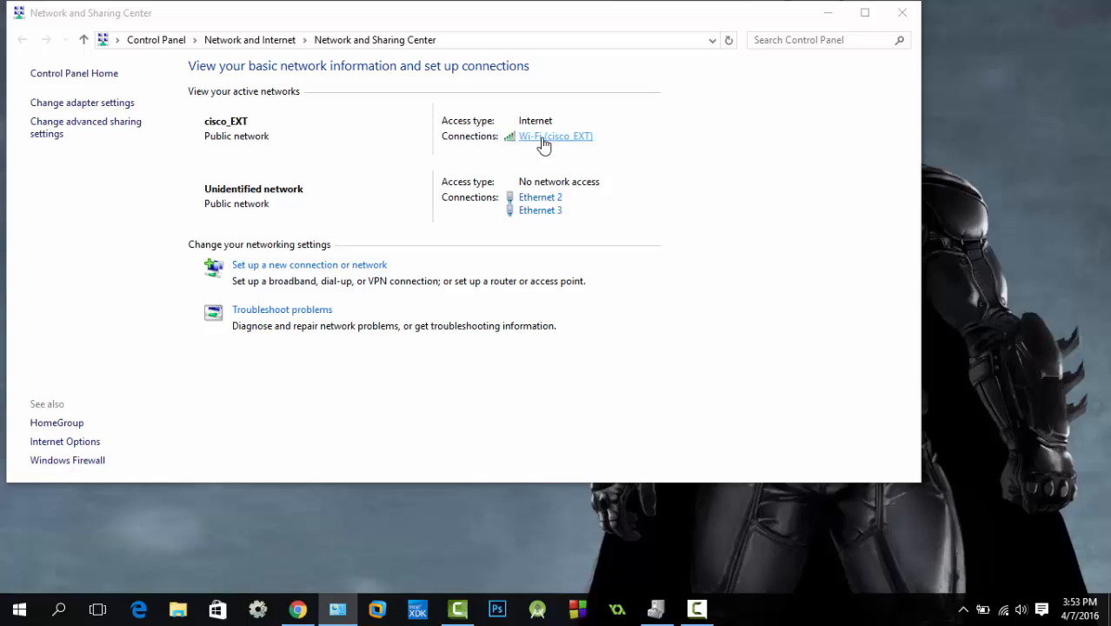
Step: Open the cisco_EXT Wi-Fi Status and its Wireless Network Properties
left_click(555, 136)
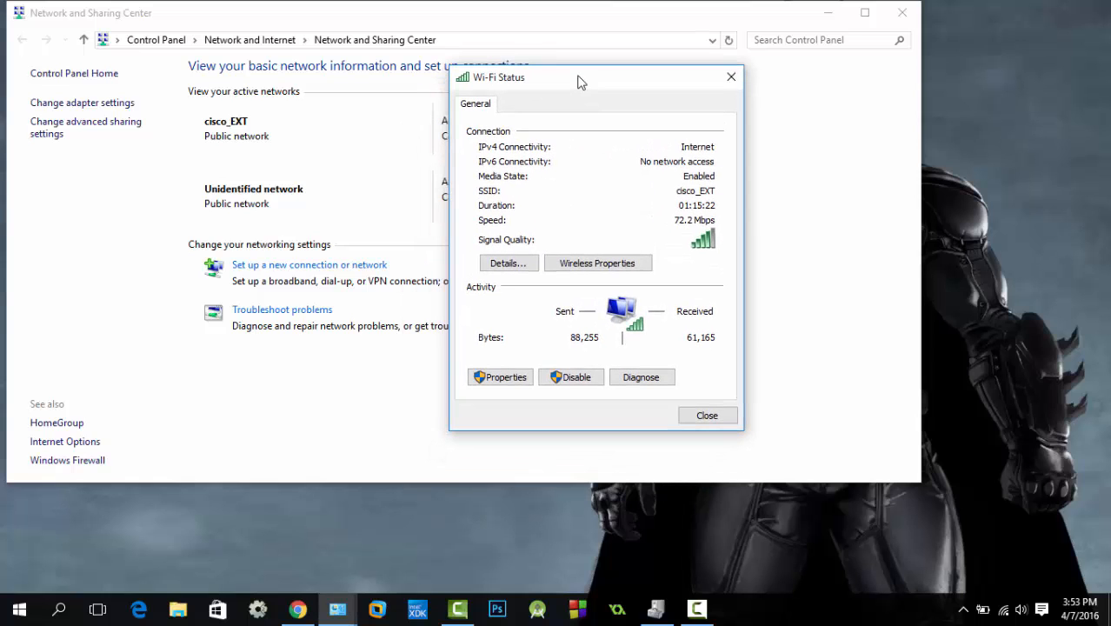
mouse_move(597, 263)
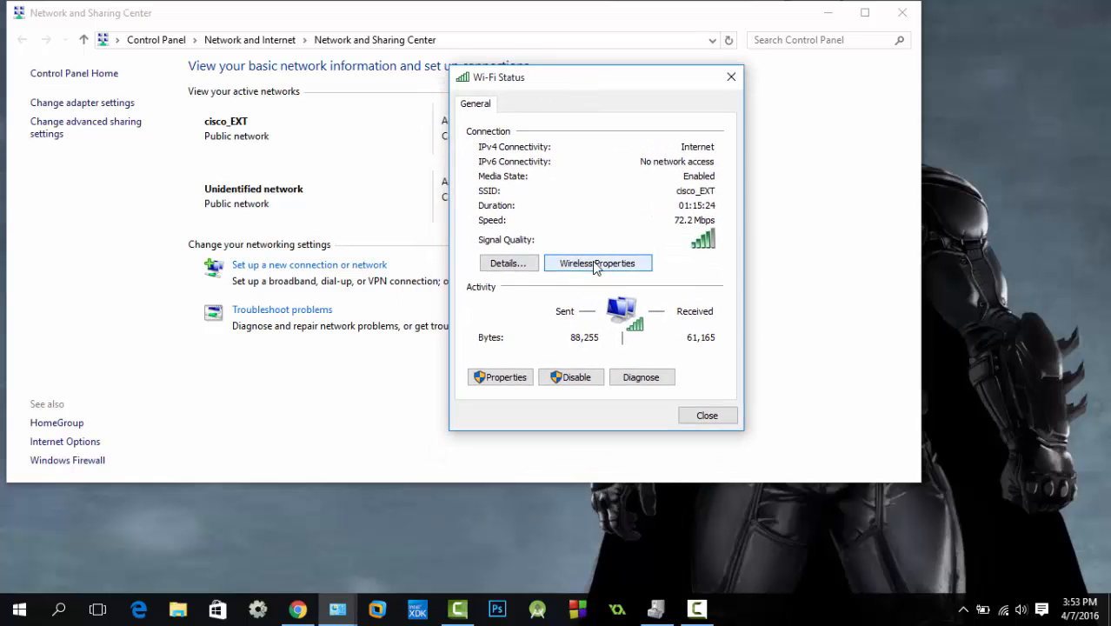
left_click(597, 262)
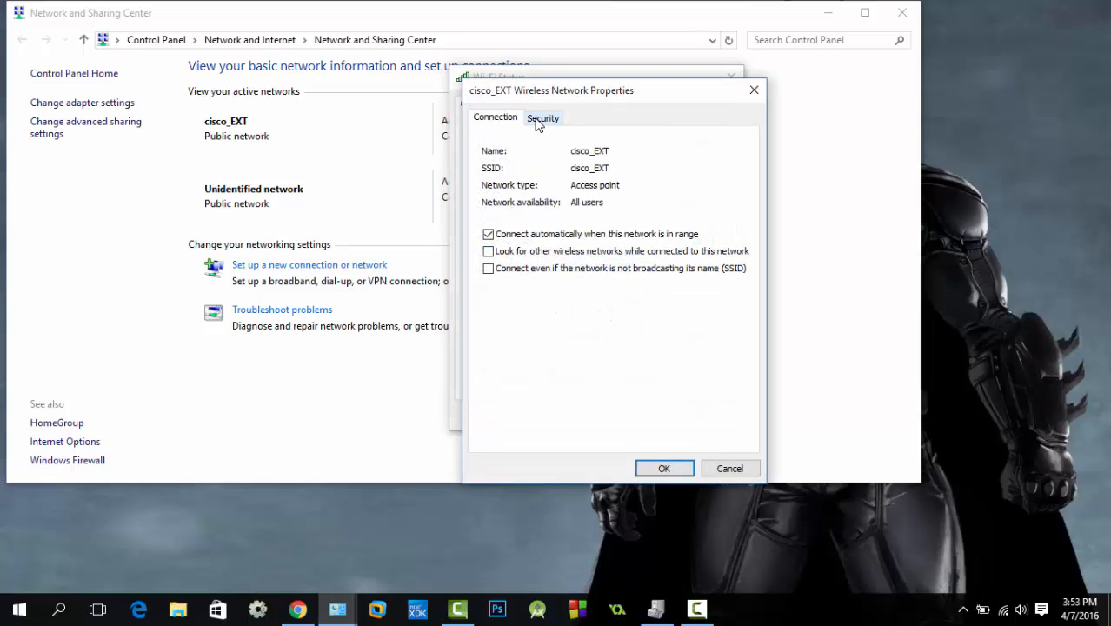
Step: Show the cisco_EXT security key in plain text on the Security tab
left_click(542, 118)
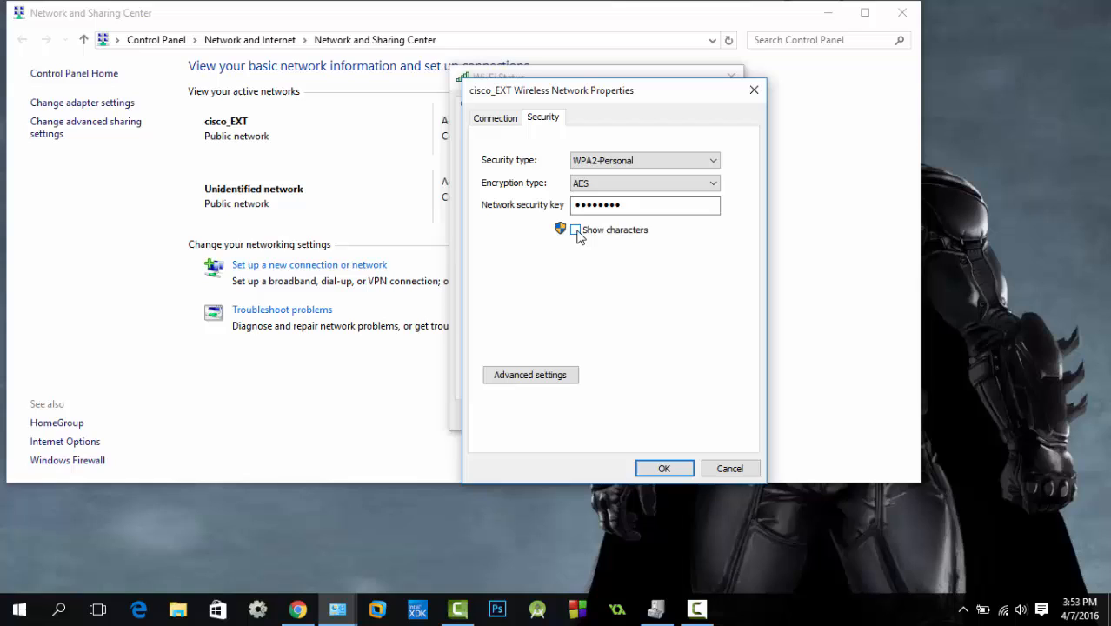
left_click(574, 230)
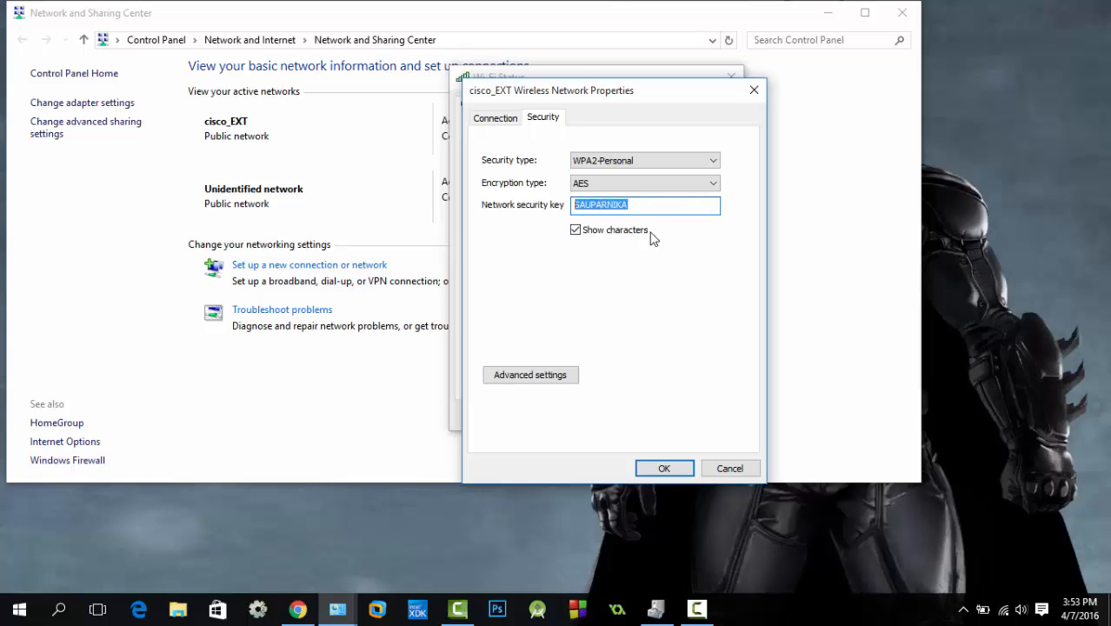
mouse_move(664, 467)
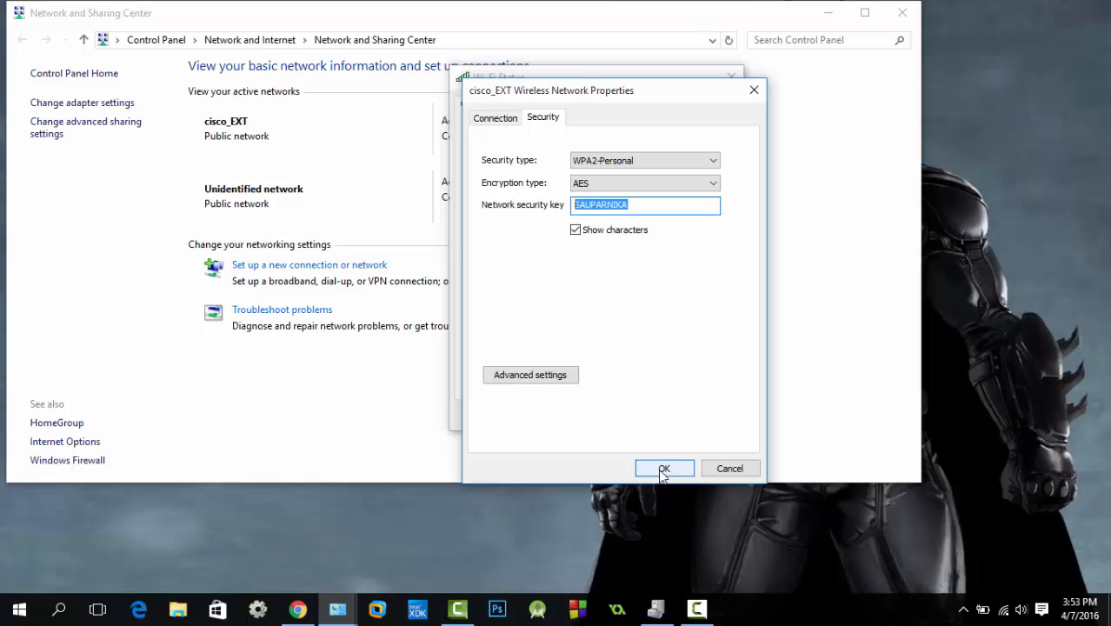
mouse_move(662, 561)
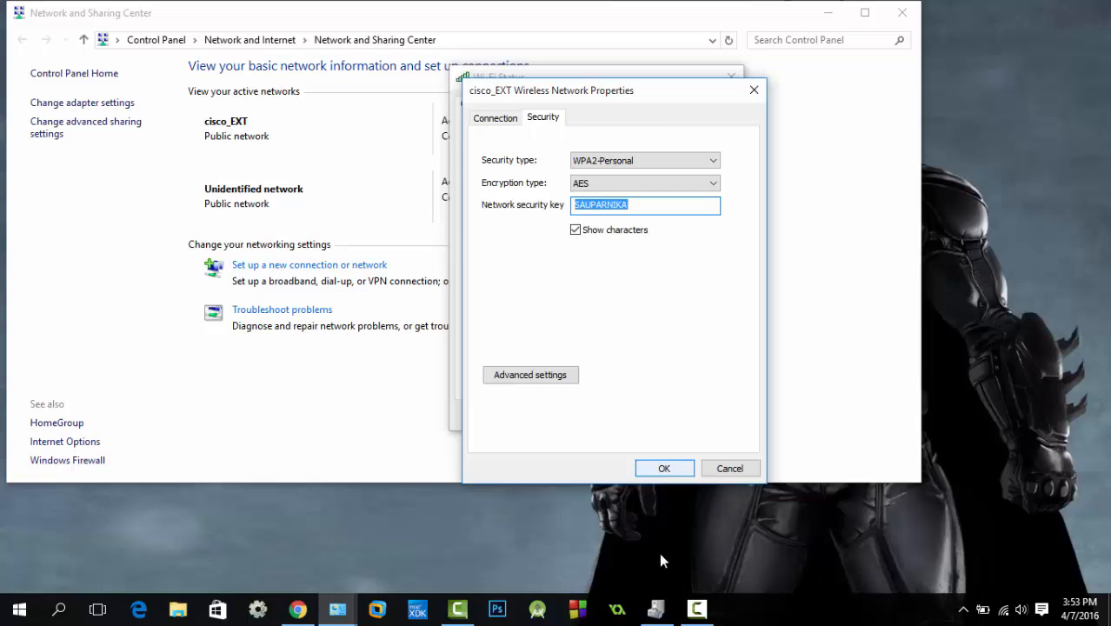